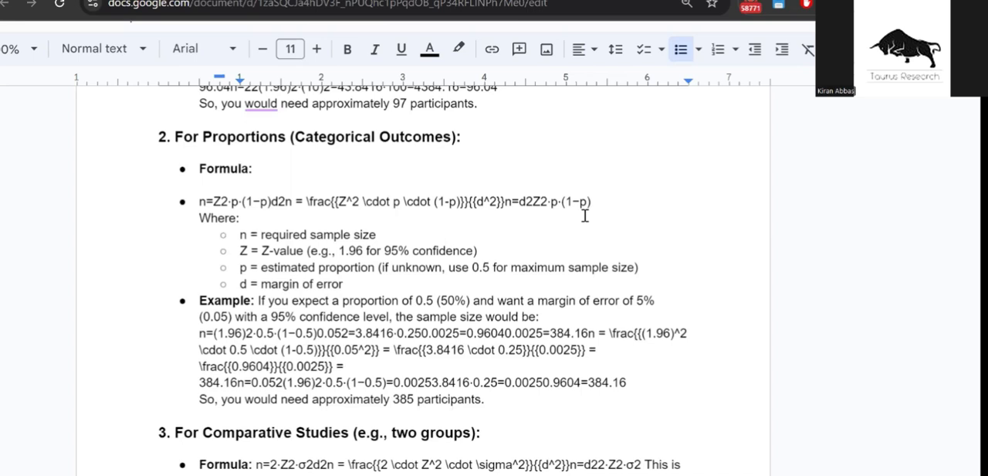
Append 'frequency, occurrence, prevalence, incidence, presence of adverse most reliable results' to the proportions heading.
double_click(244, 136)
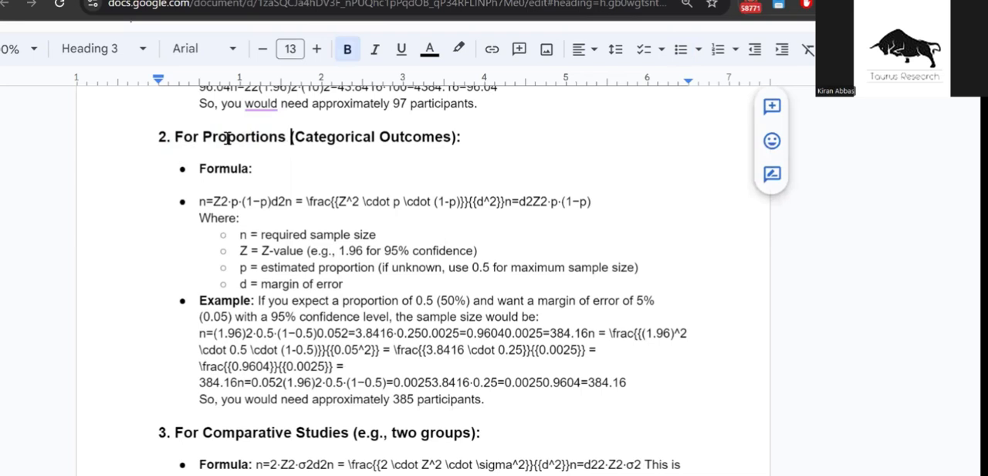
triple_click(309, 136)
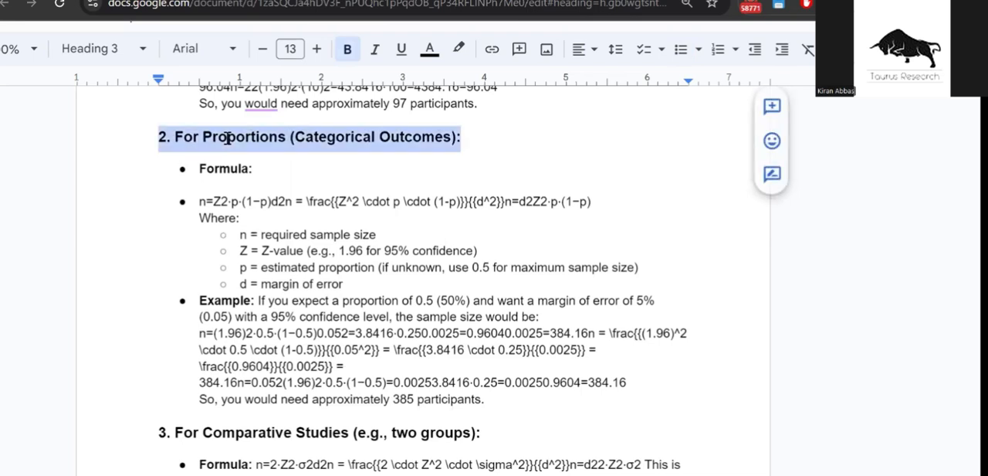
type("fr")
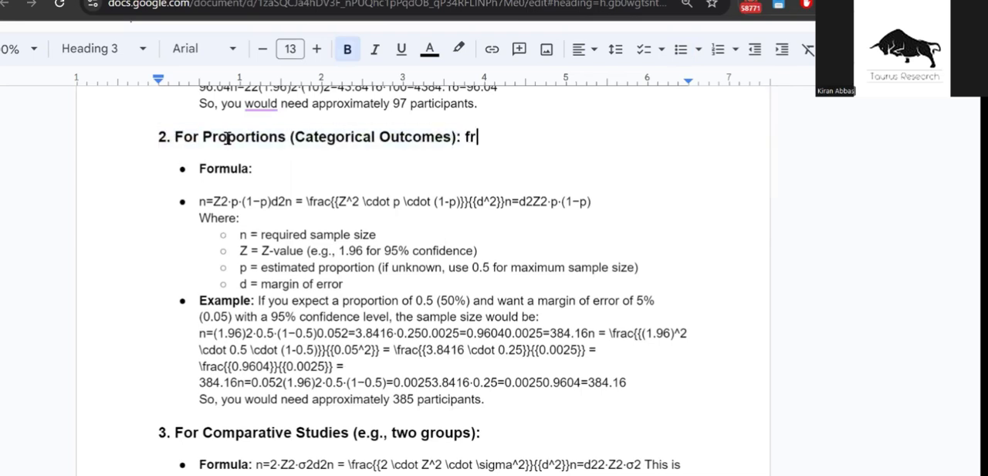
type("equency,")
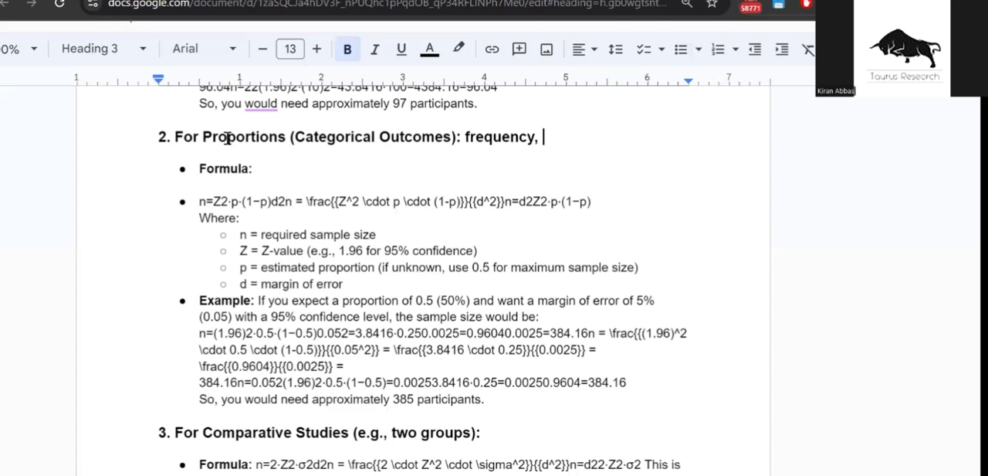
type("occurrence,")
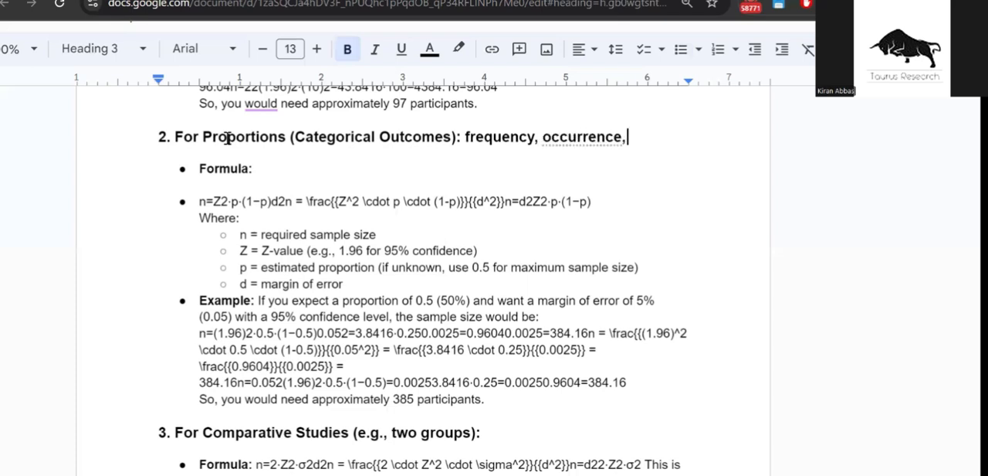
type("prevalu")
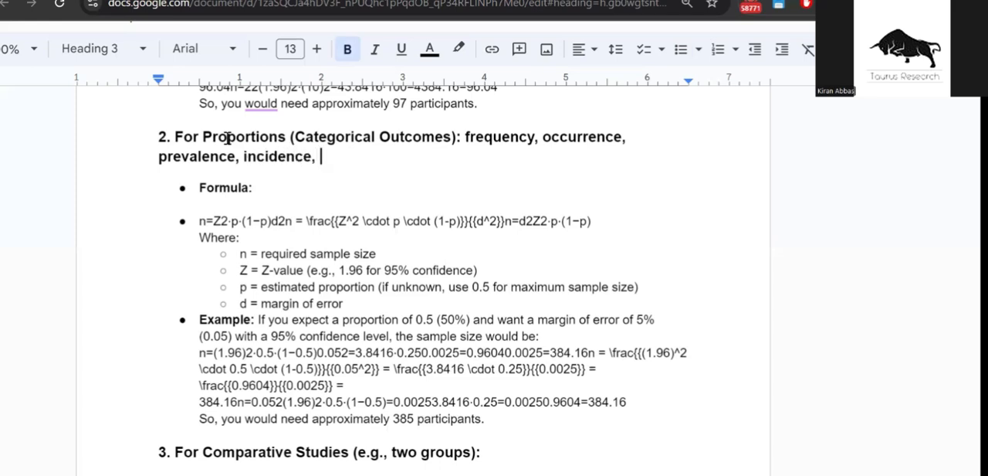
type("presence of")
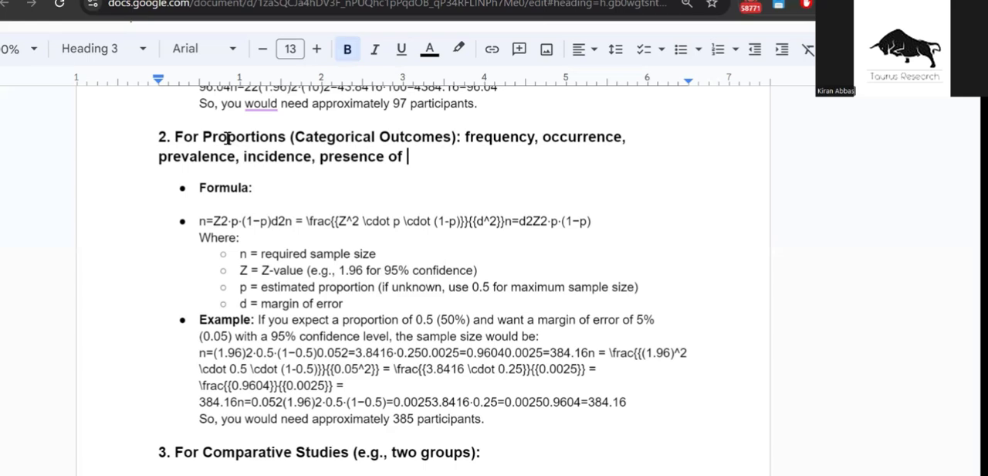
type("adverse")
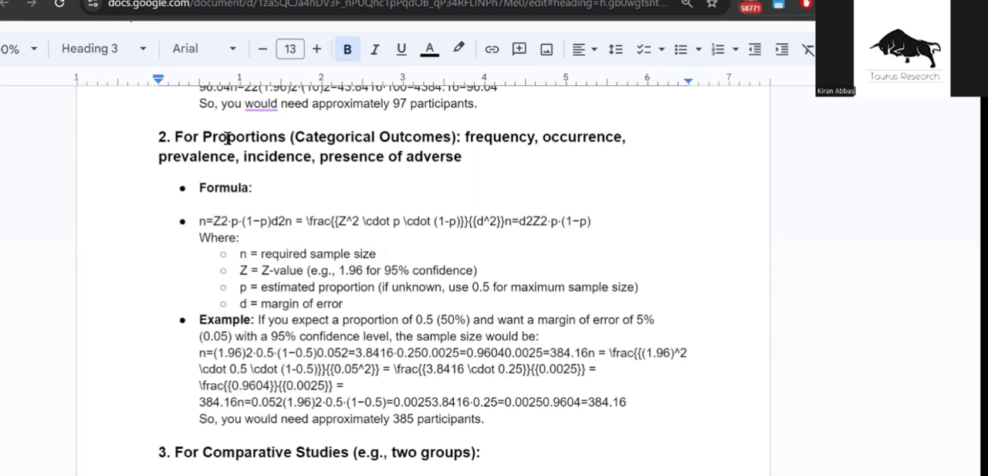
type("most")
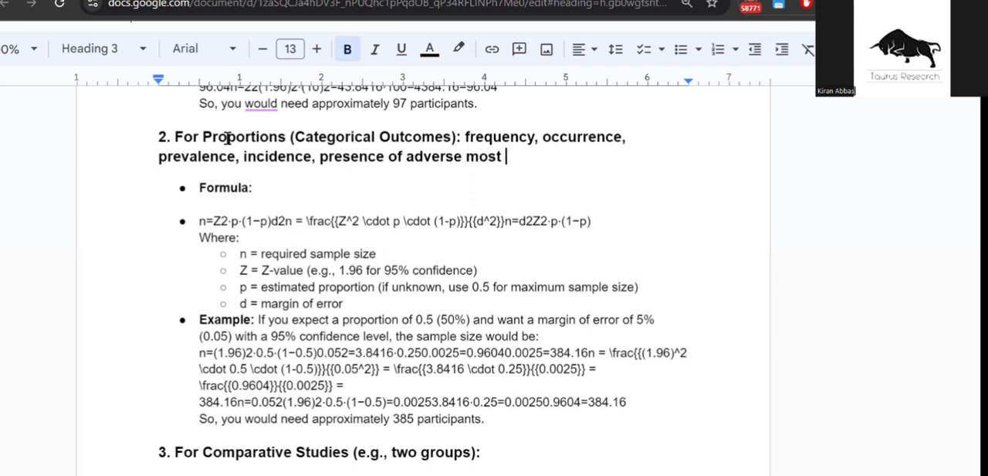
type("reliable")
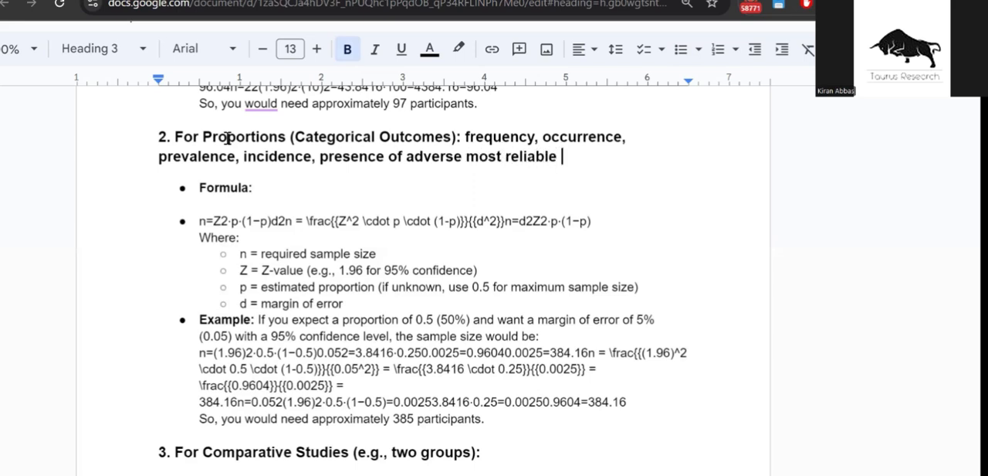
type("results")
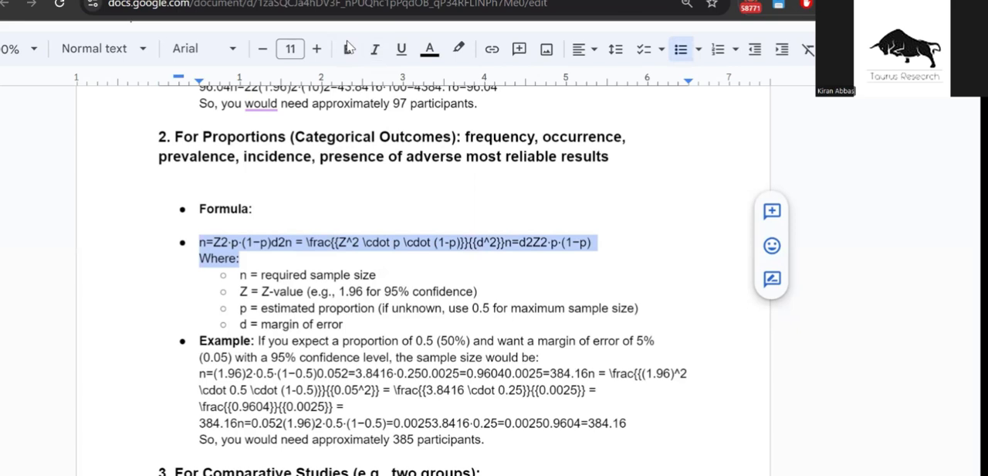
Switch from the Google Doc to the OpenEpi website tab.
left_click(278, 242)
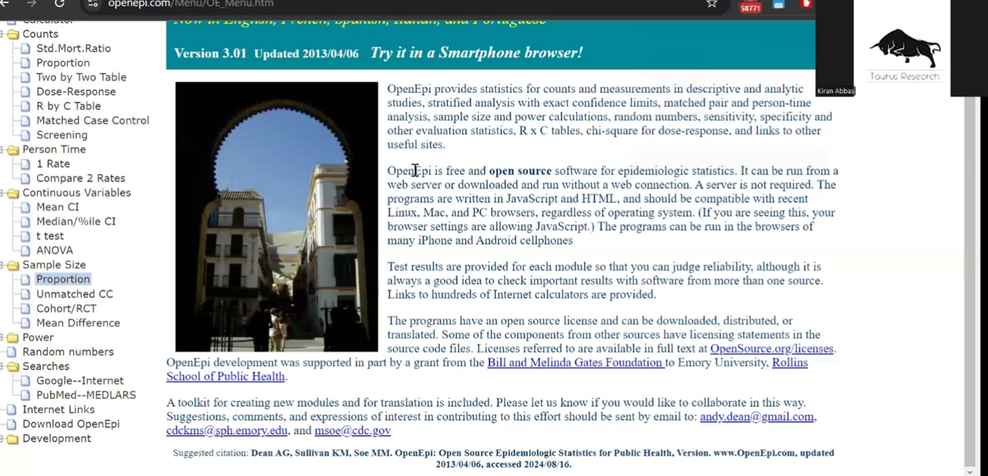
scroll("up", 3)
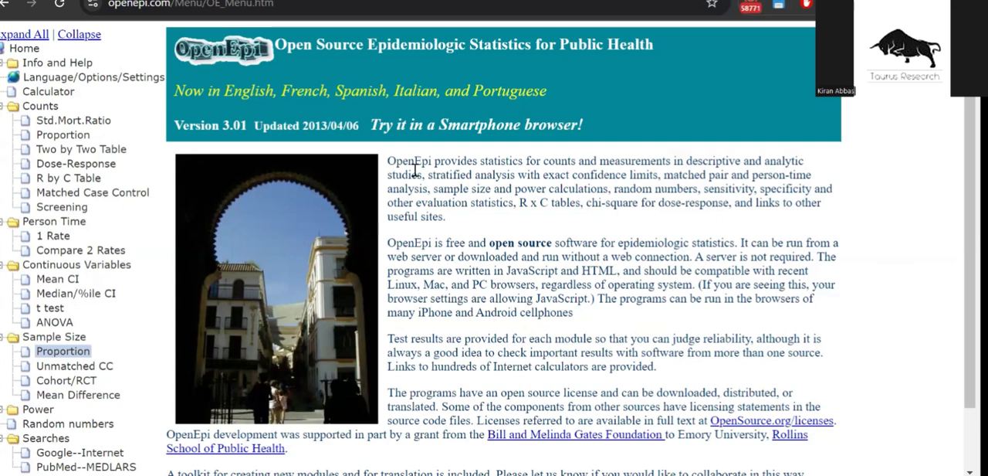
mouse_move(94, 78)
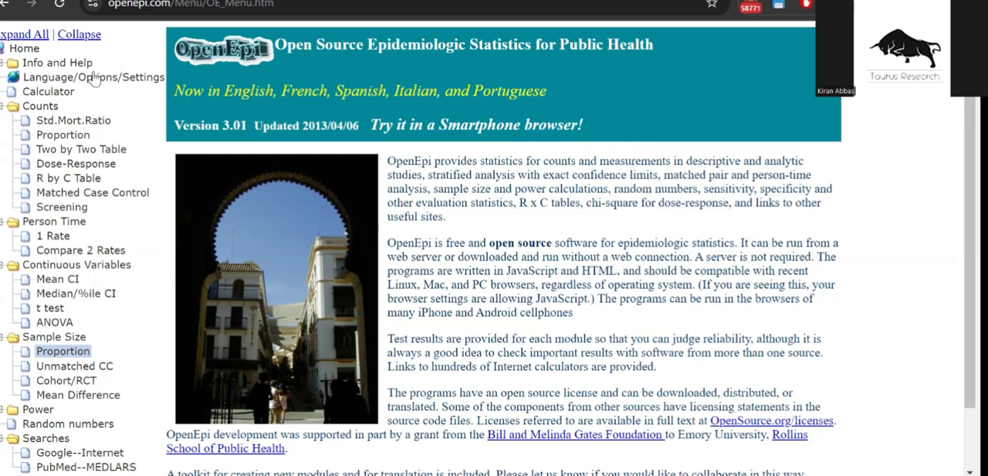
mouse_move(198, 75)
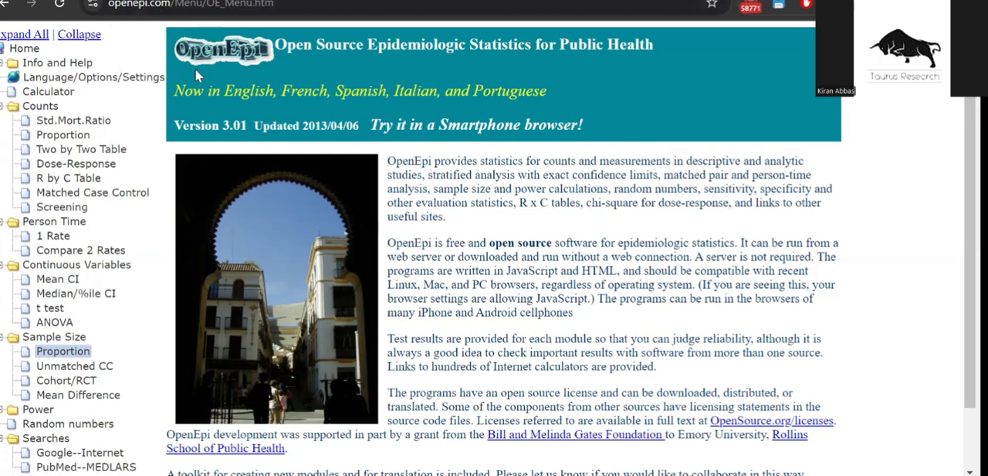
mouse_move(87, 312)
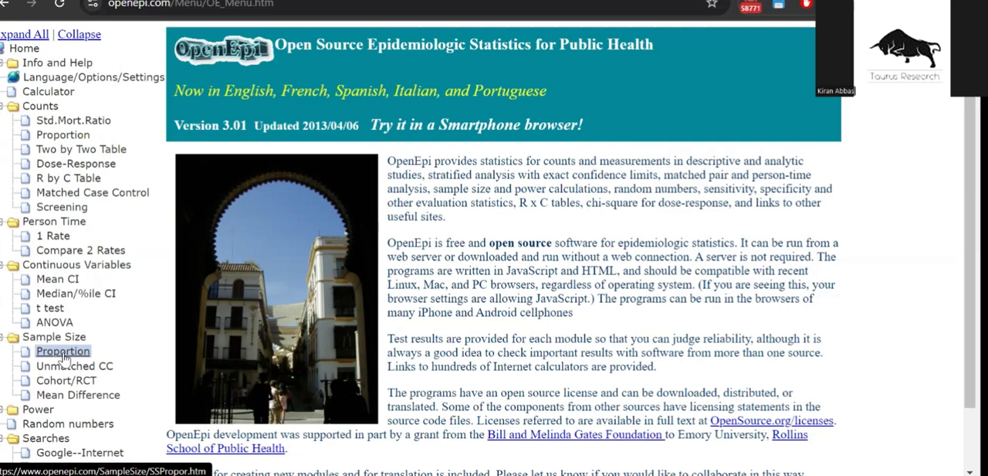
Choose Proportion under Sample Size in the left menu.
left_click(62, 350)
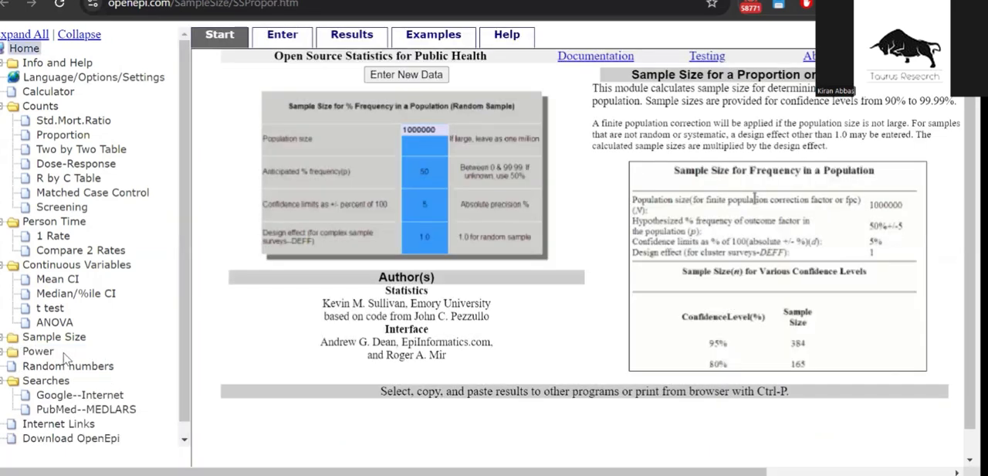
mouse_move(208, 105)
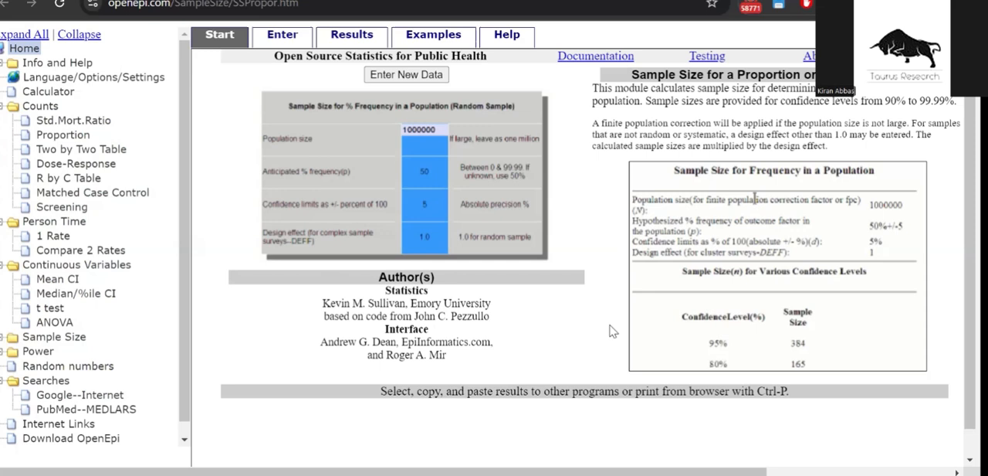
mouse_move(789, 337)
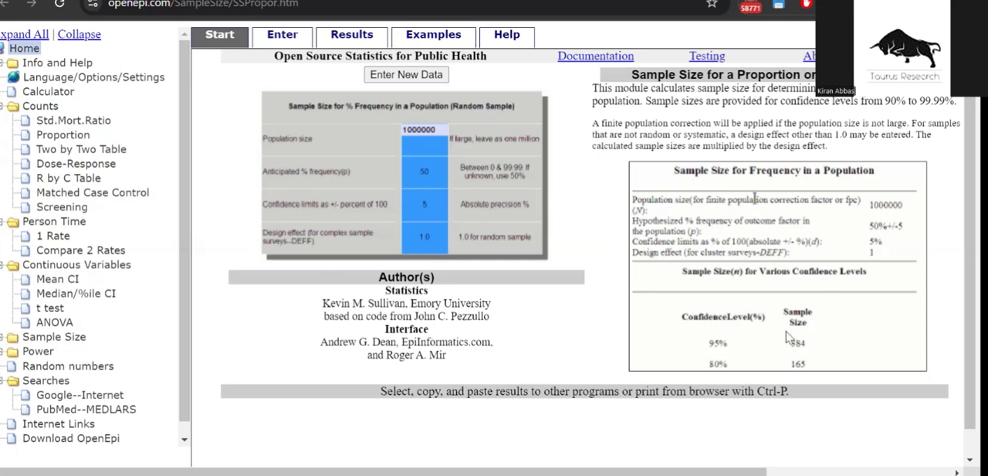
mouse_move(513, 176)
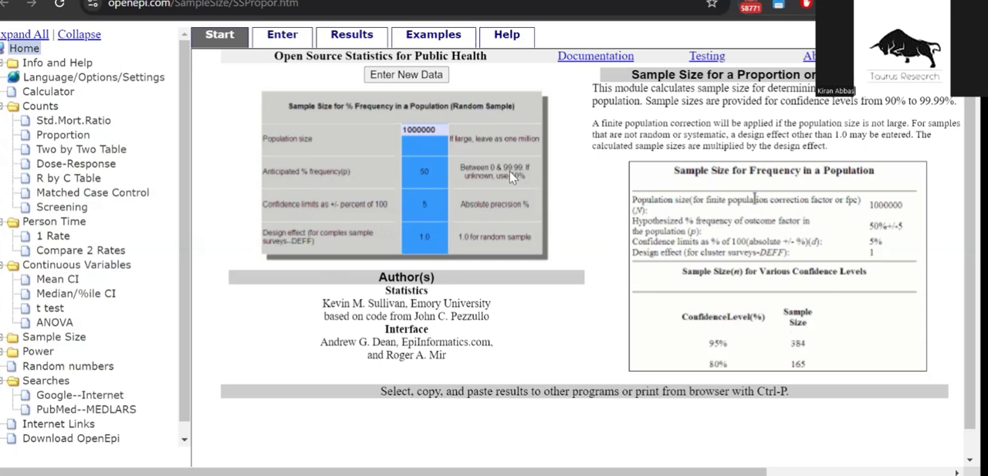
mouse_move(405, 74)
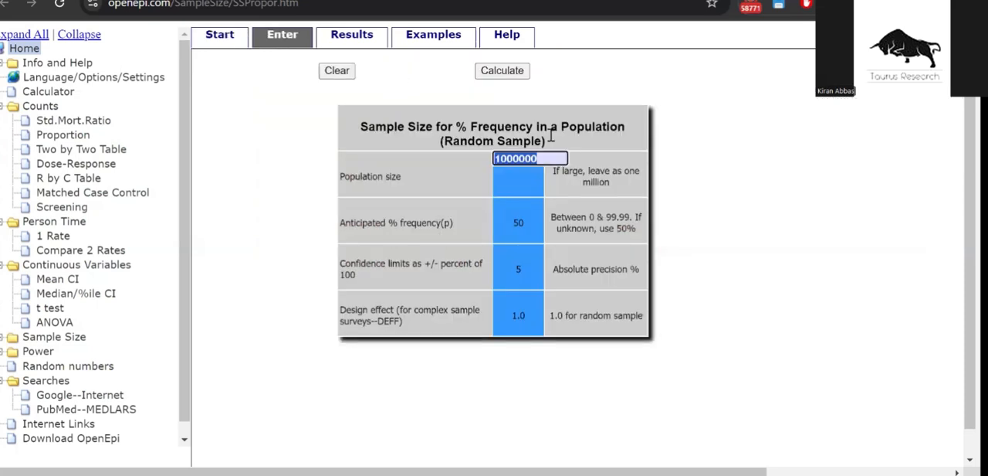
mouse_move(401, 300)
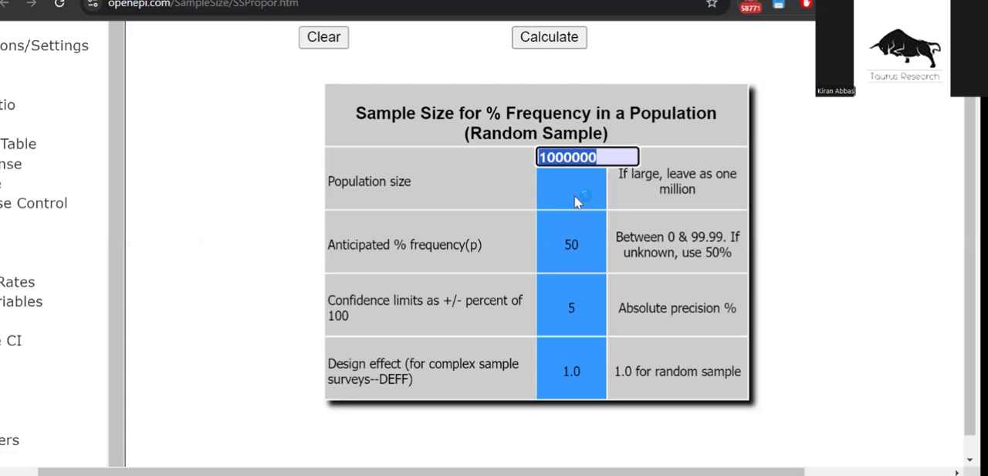
mouse_move(636, 173)
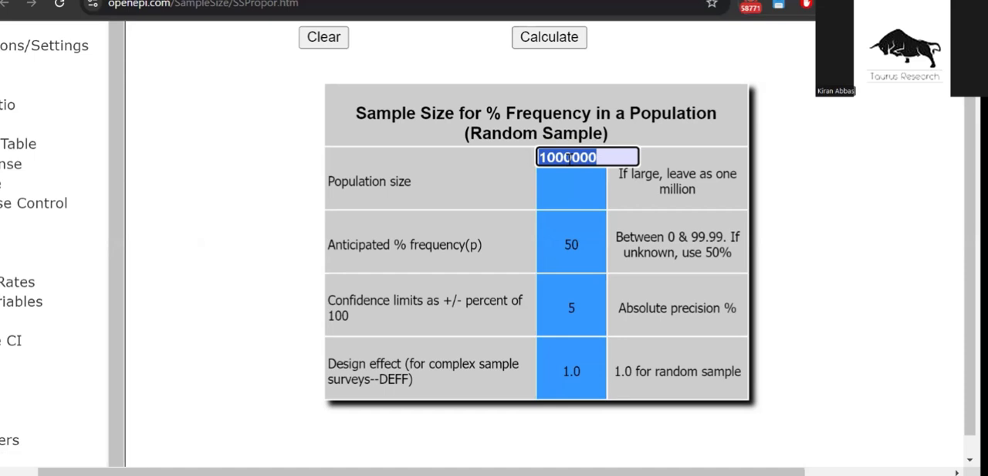
Change the population size from one million to 100000.
type("10000")
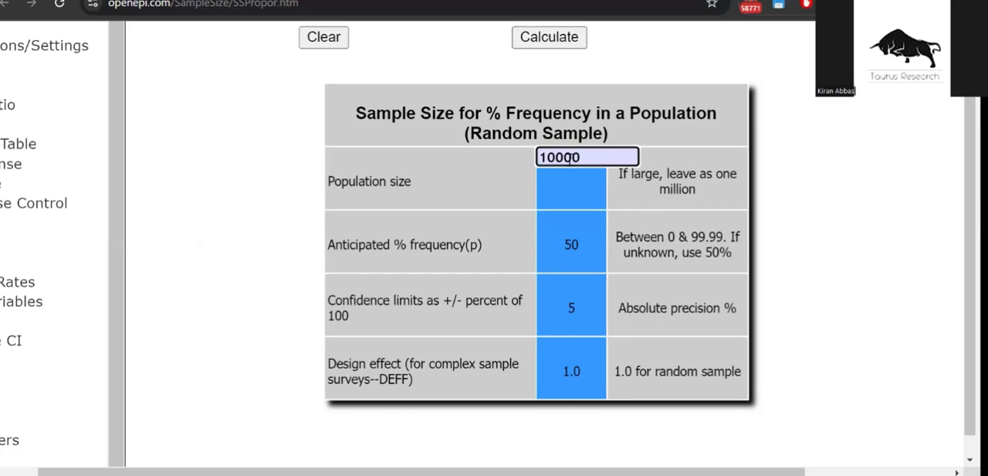
type("75000")
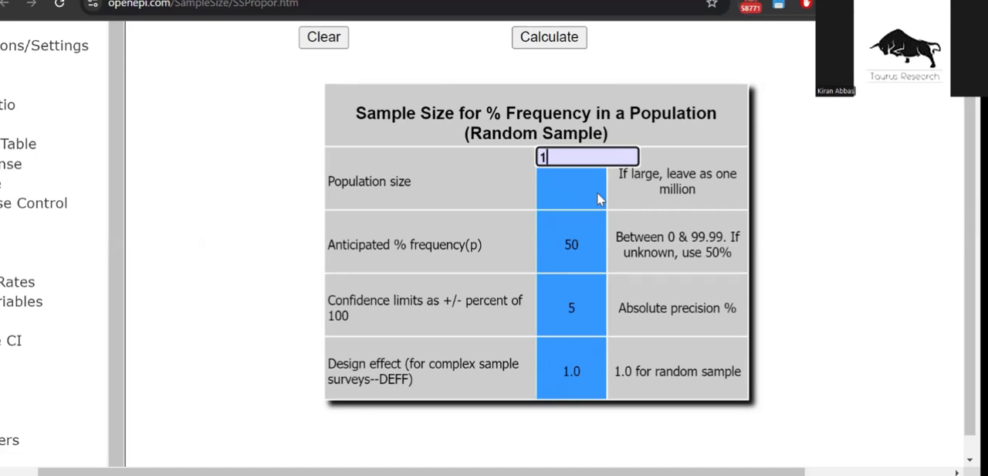
type("100000")
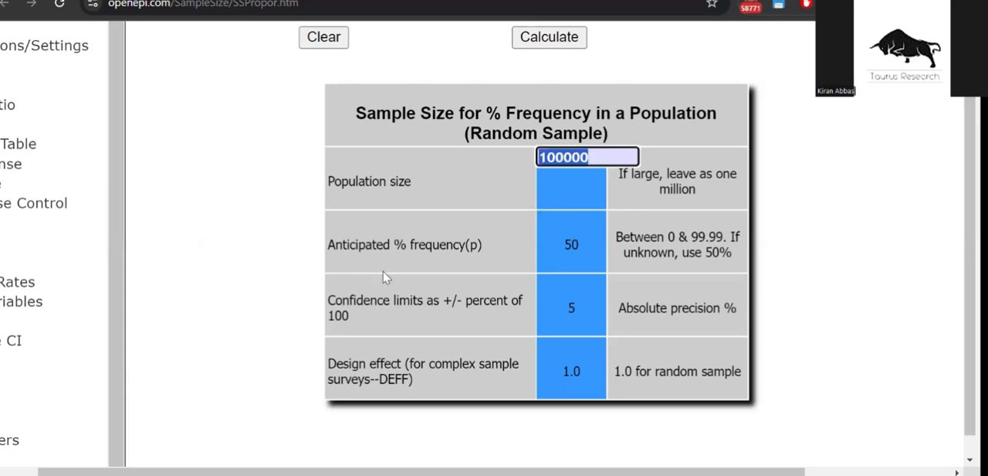
mouse_move(451, 247)
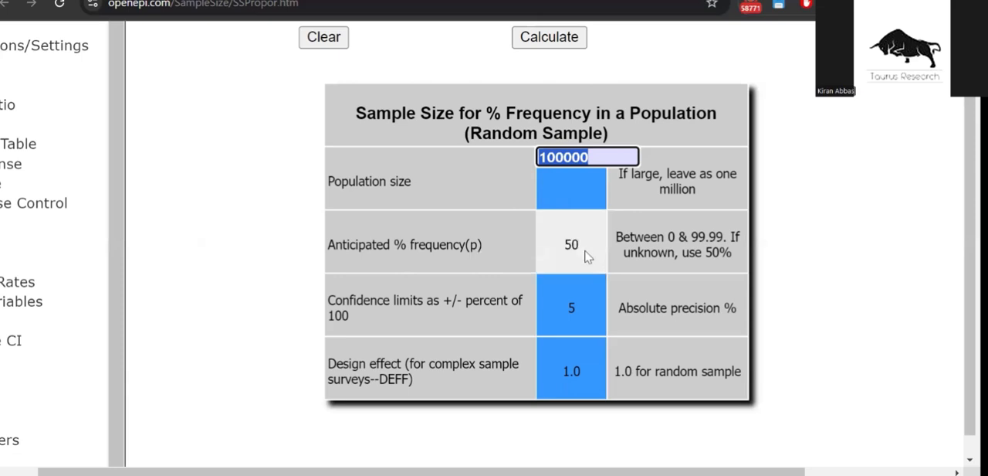
left_click(572, 244)
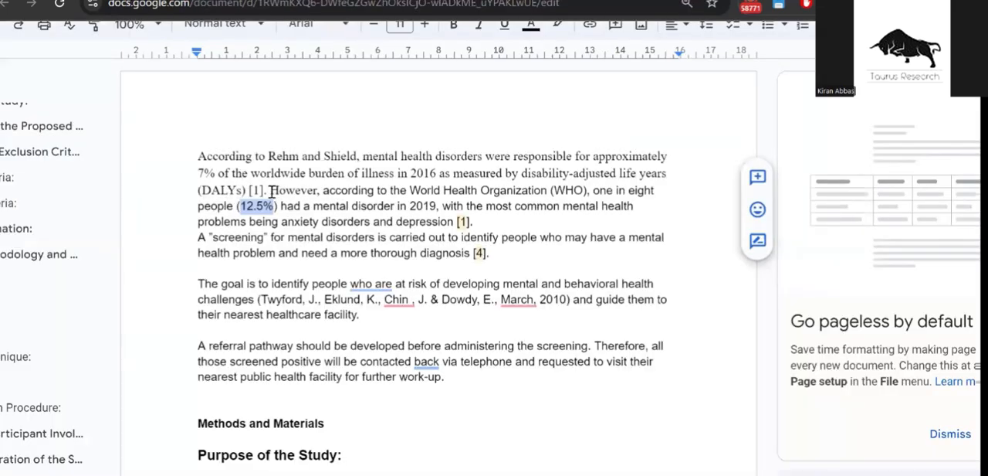
Select the 12.5% mental-disorder figure in the document's first paragraph.
left_click_drag(269, 190, 276, 205)
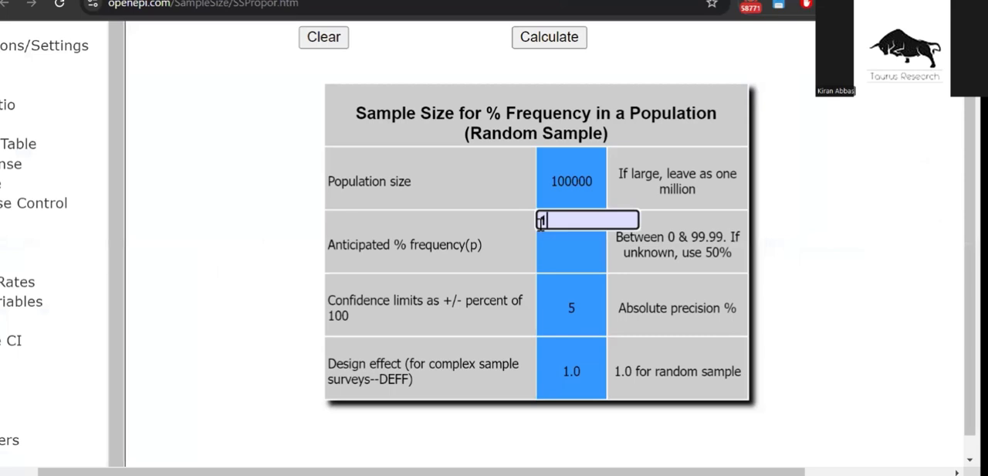
Enter 12.5 as the anticipated % frequency, leaving design effect 1.0.
type("12.5")
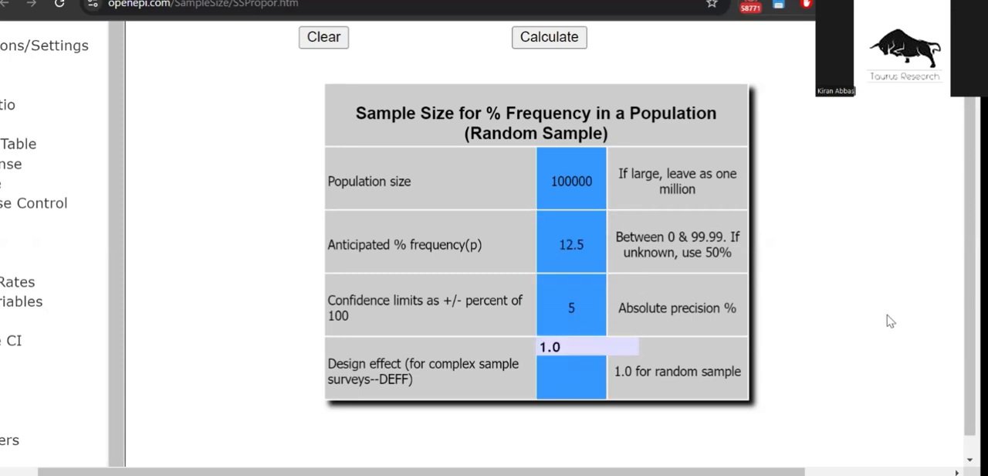
left_click(587, 346)
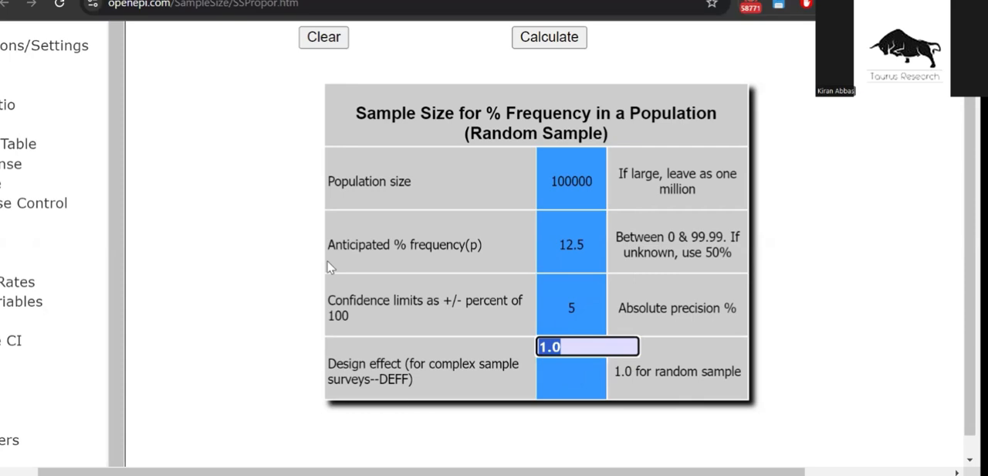
mouse_move(451, 262)
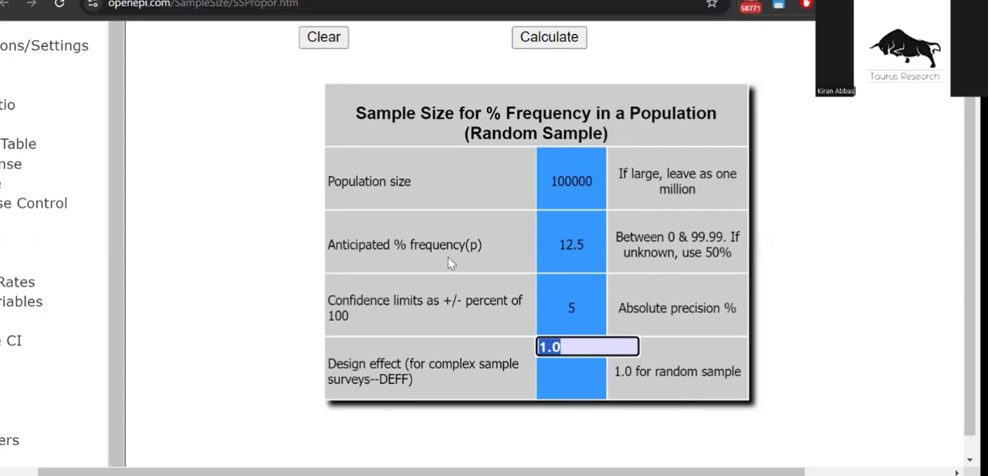
mouse_move(470, 238)
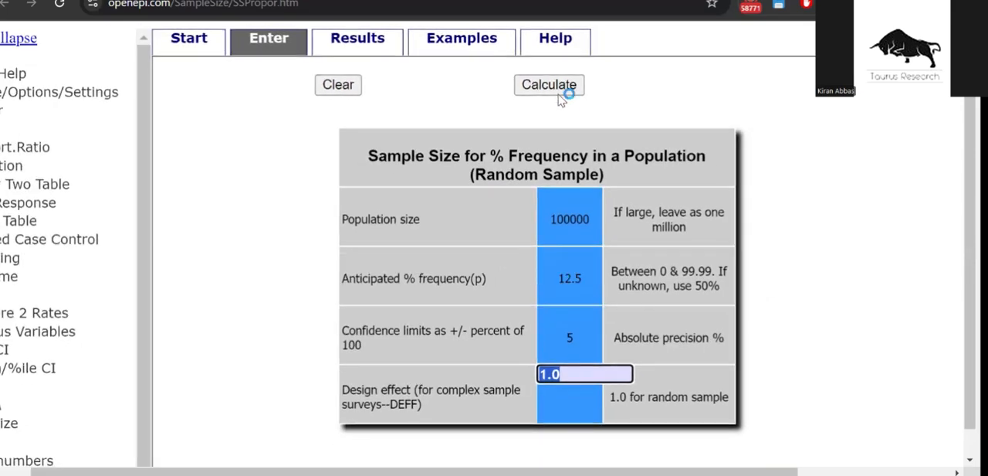
Run Calculate and highlight the 168 sample size under the 95% confidence results.
left_click(550, 85)
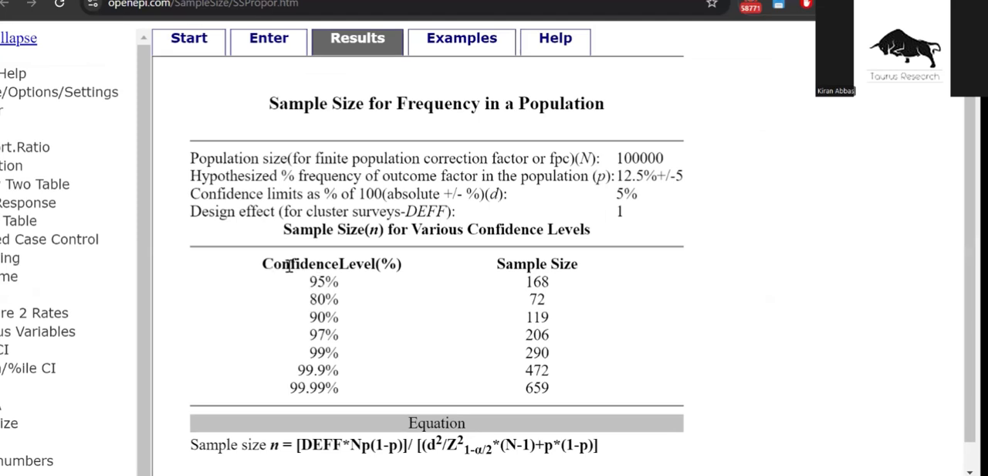
double_click(330, 263)
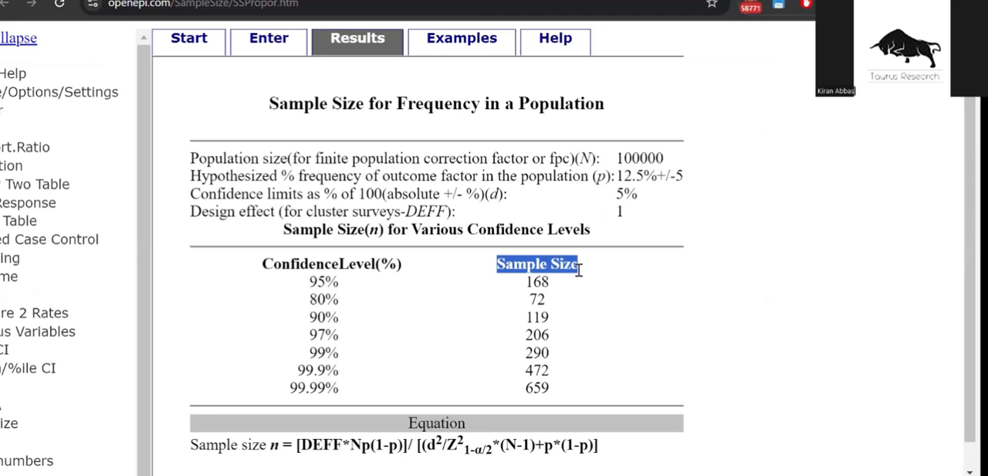
mouse_move(256, 288)
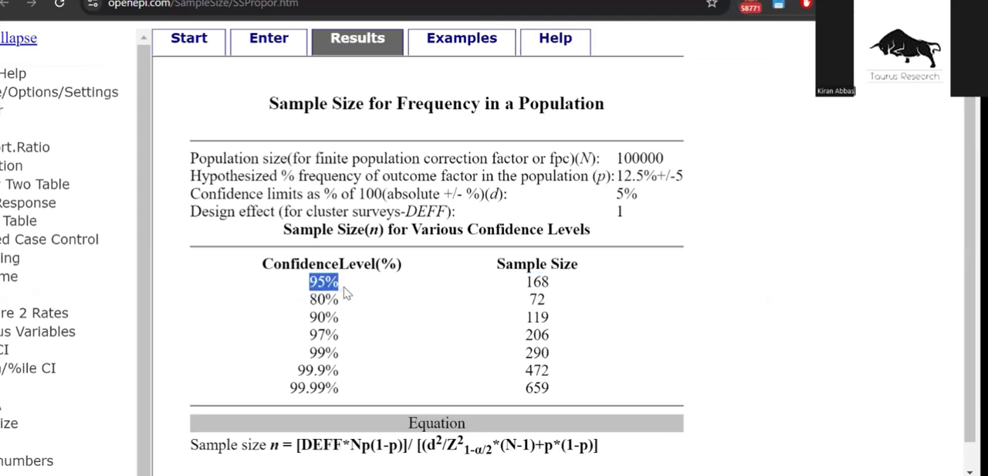
mouse_move(411, 293)
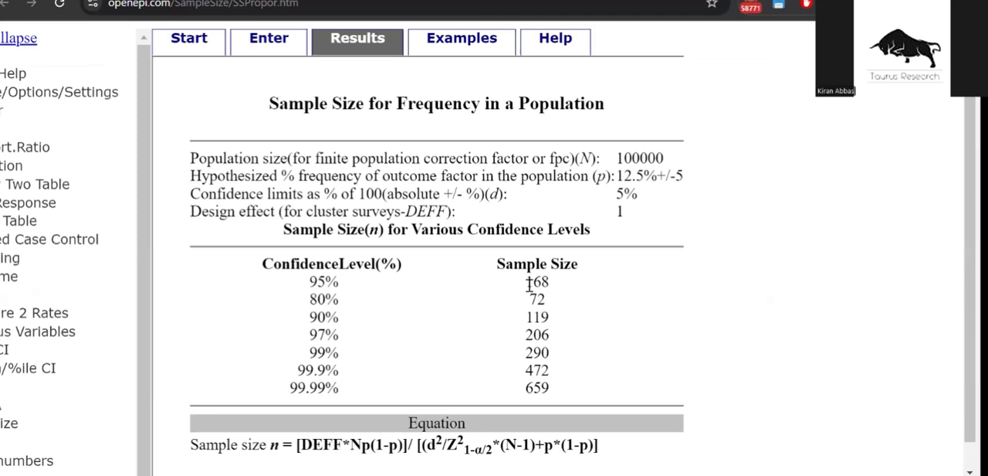
double_click(537, 281)
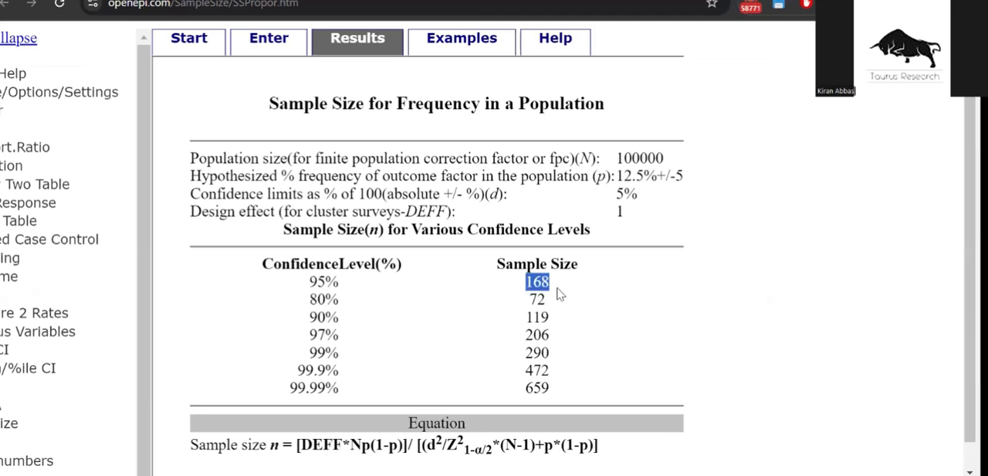
mouse_move(564, 257)
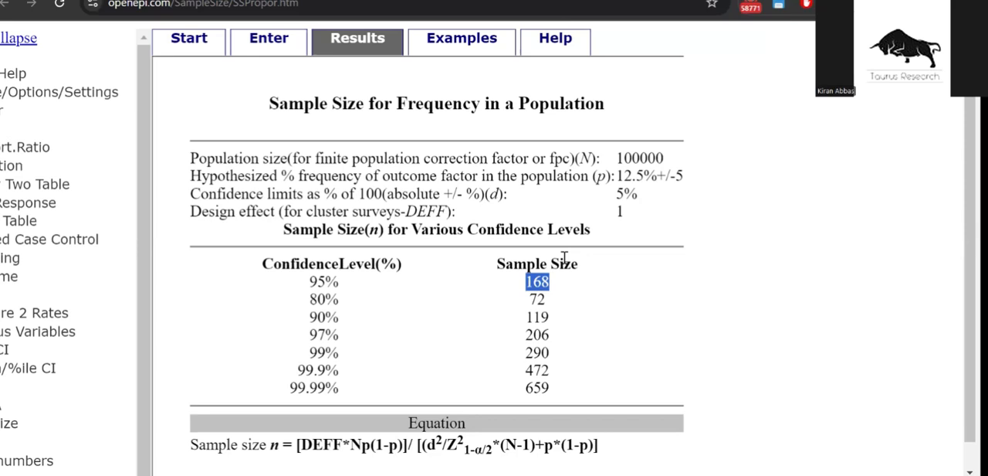
mouse_move(199, 158)
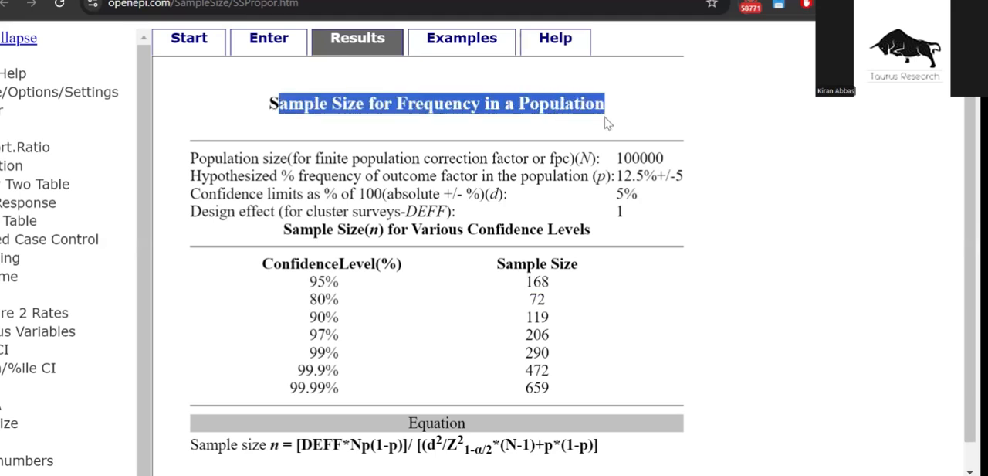
mouse_move(198, 169)
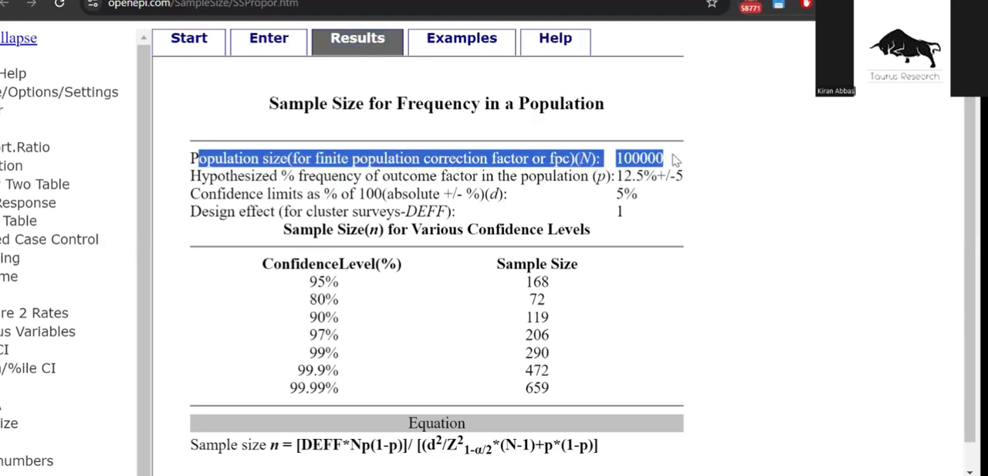
mouse_move(428, 193)
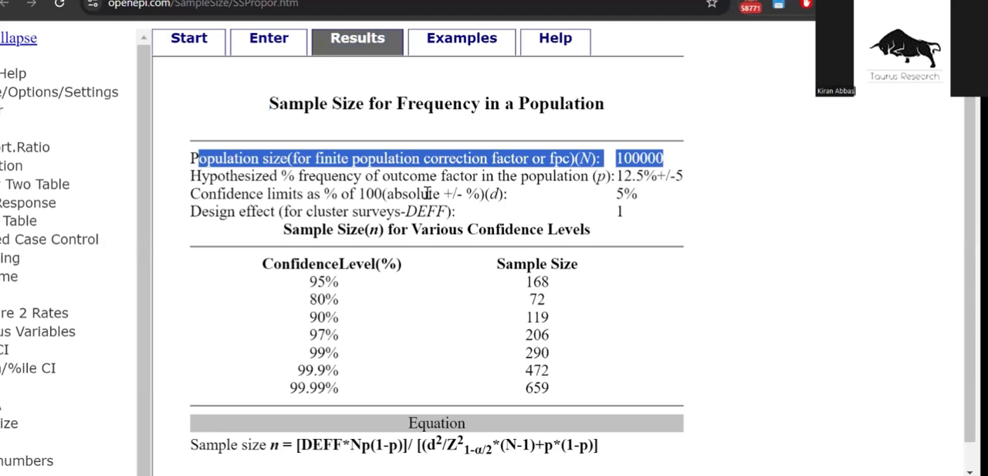
mouse_move(539, 296)
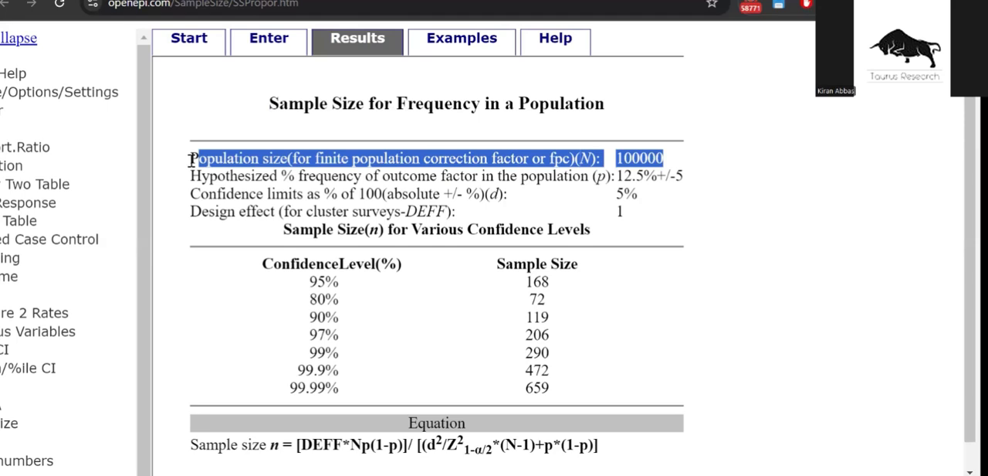
mouse_move(472, 334)
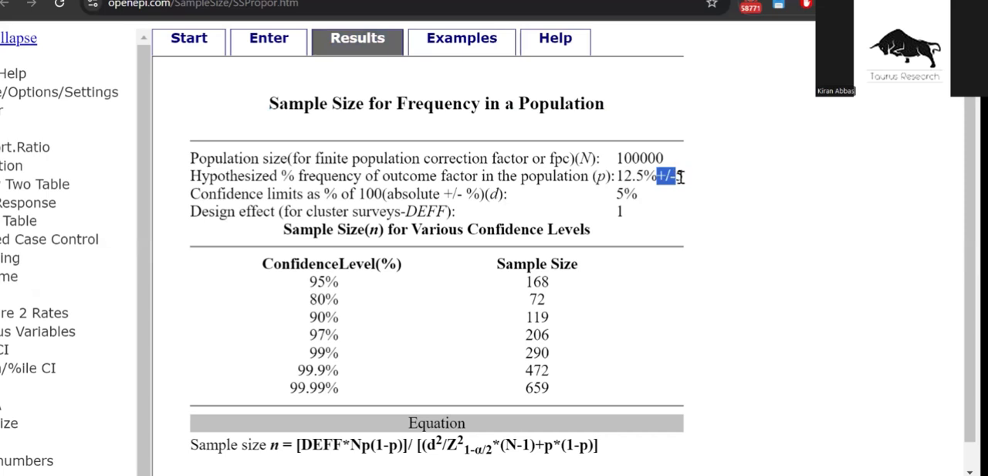
mouse_move(423, 179)
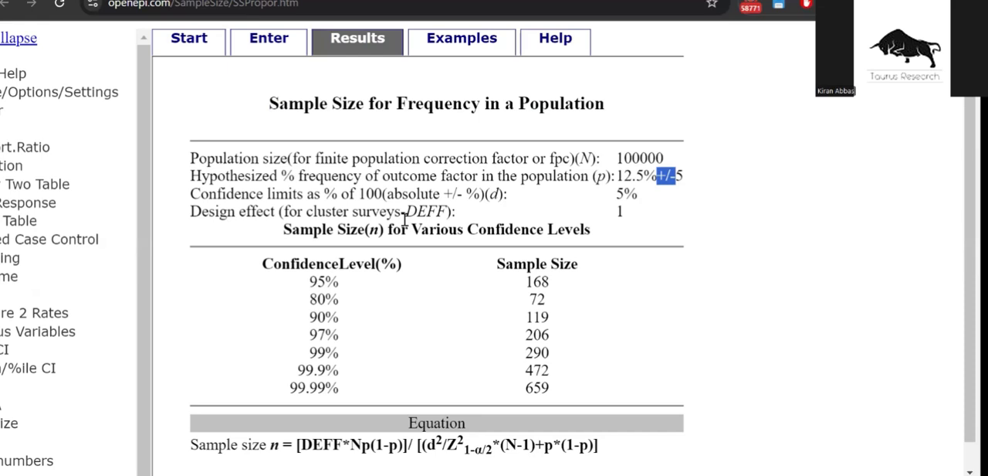
scroll("down", 3)
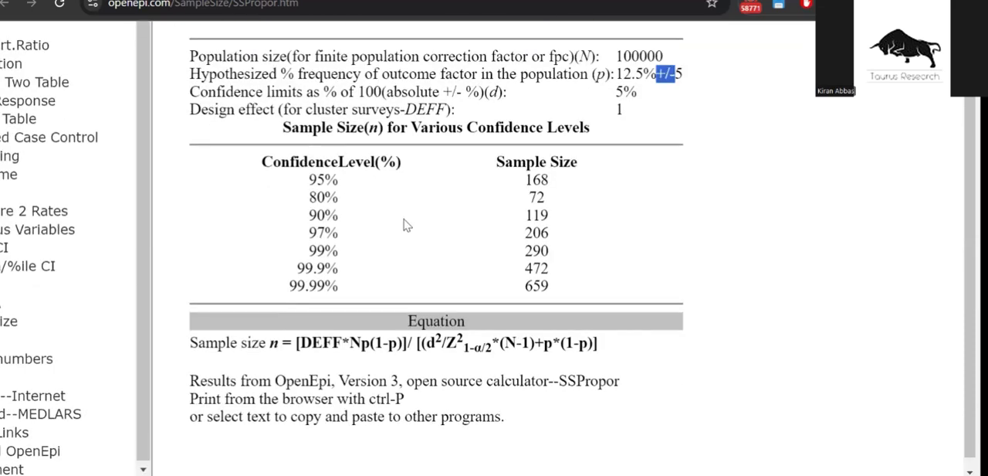
mouse_move(728, 127)
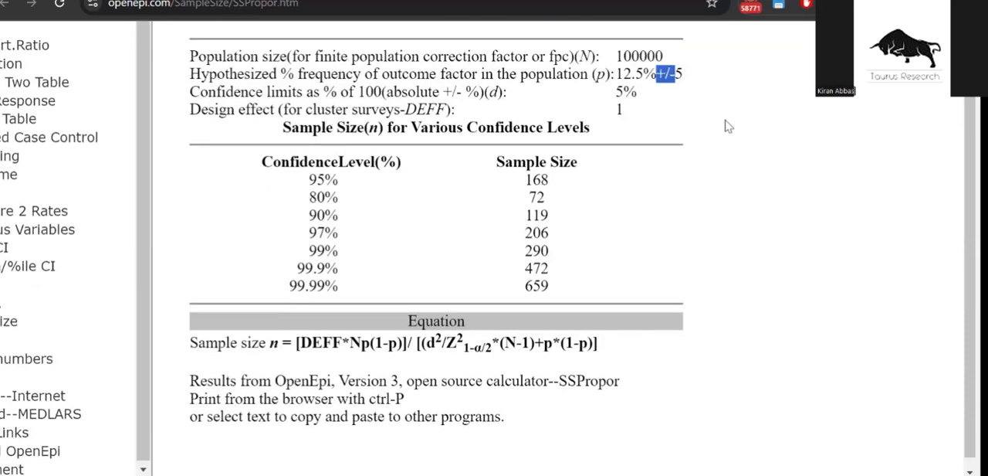